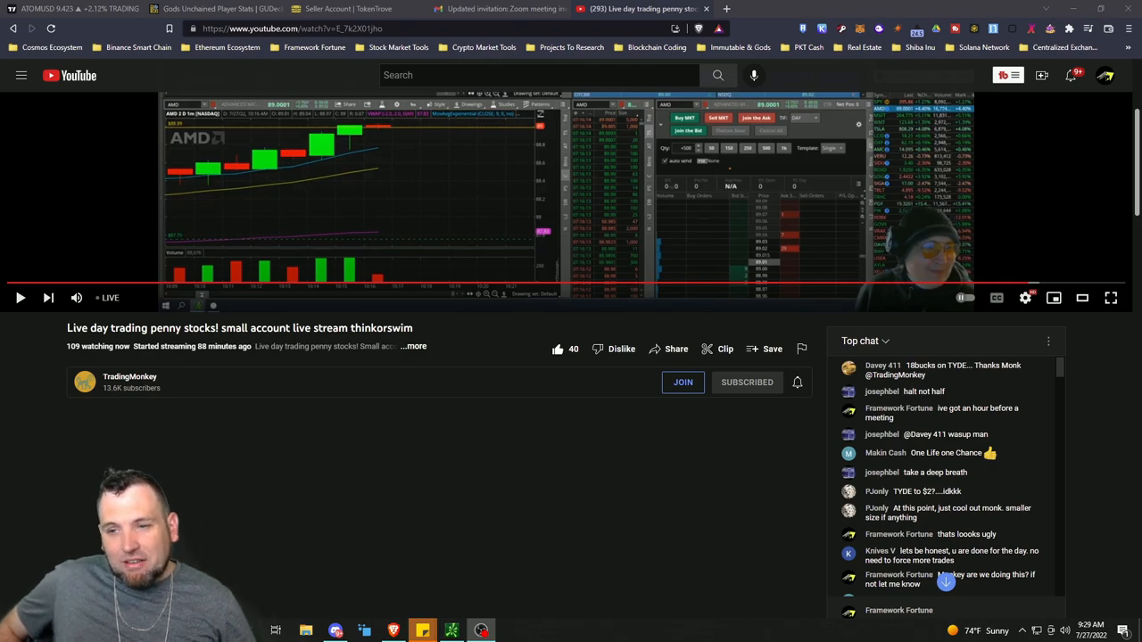
{"action": "left_click", "coordinate": [1110, 298]}
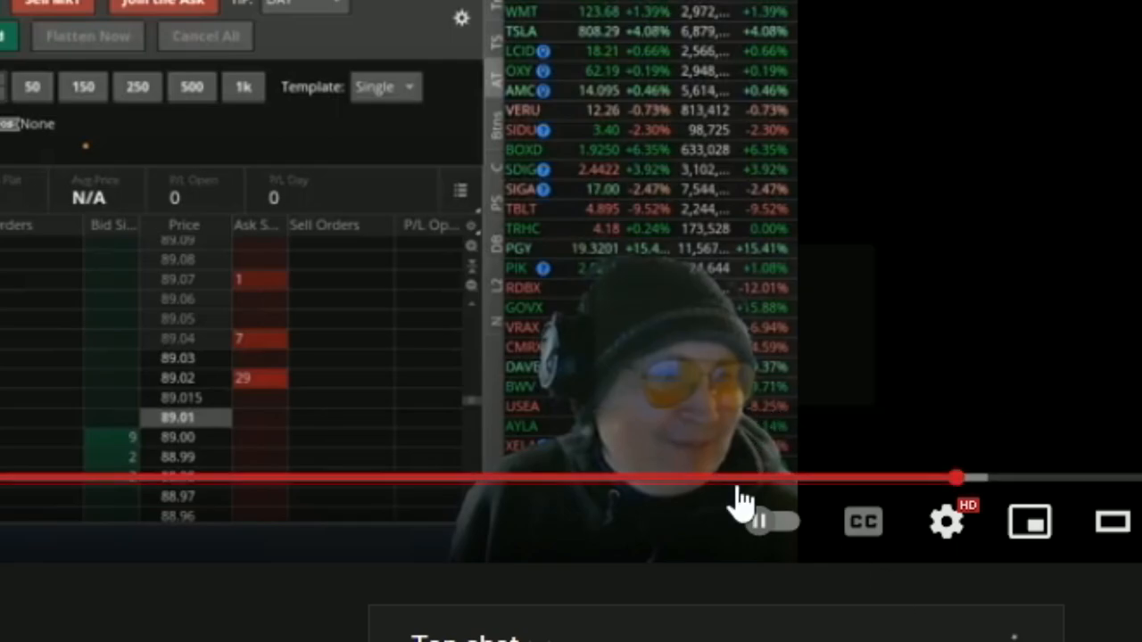
{"action": "left_click", "coordinate": [758, 521]}
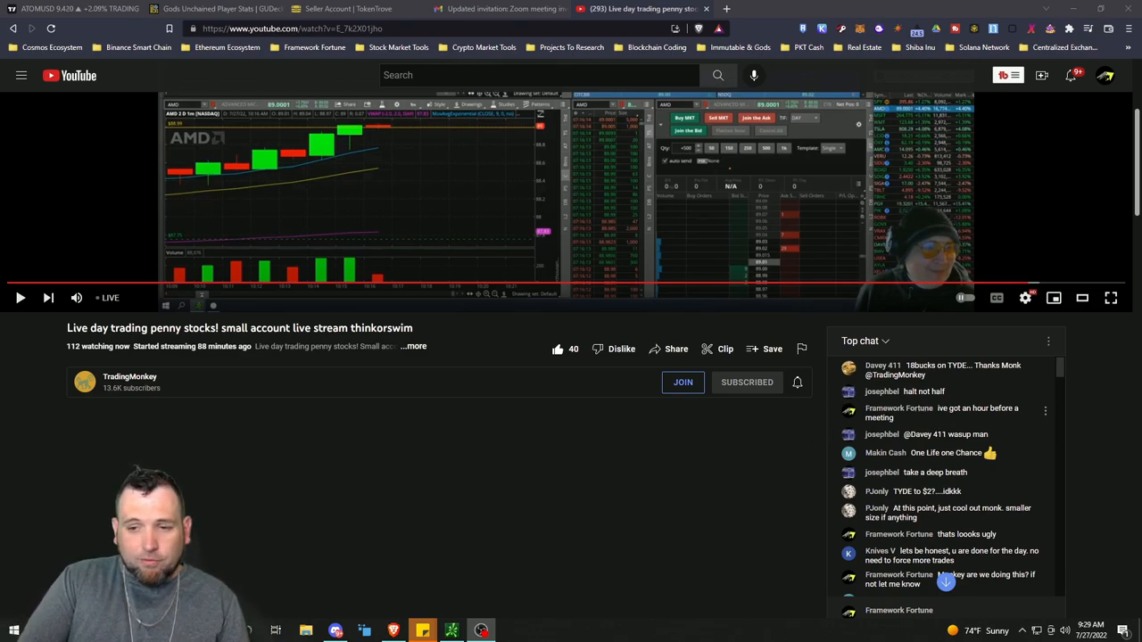
{"action": "mouse_move", "coordinate": [748, 473]}
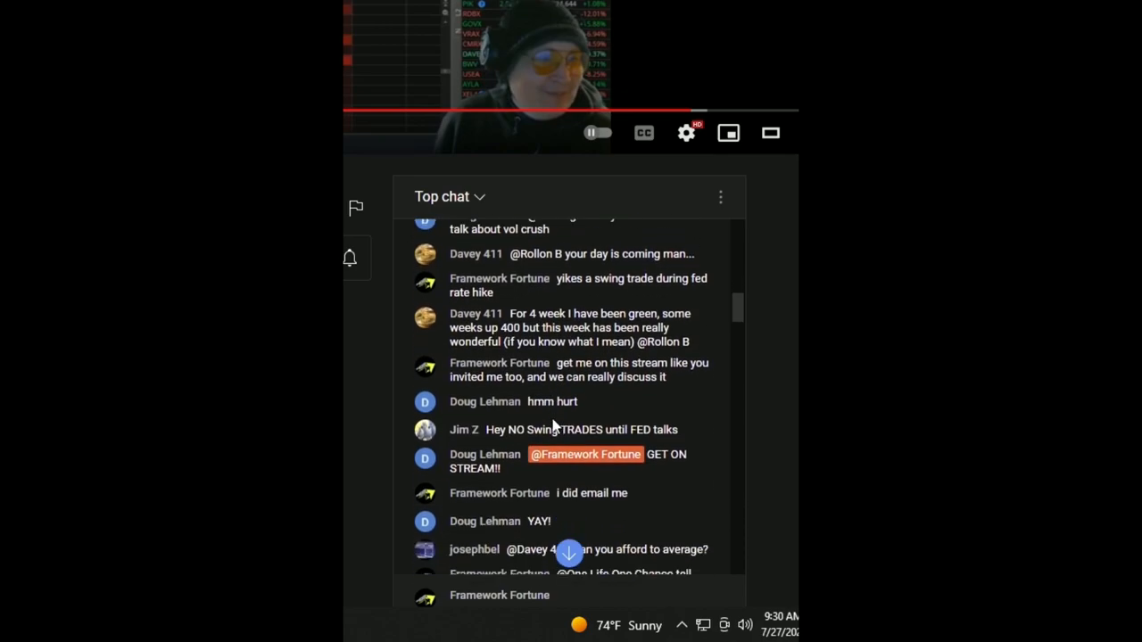
{"action": "scroll", "scroll_direction": "down", "scroll_amount": 3}
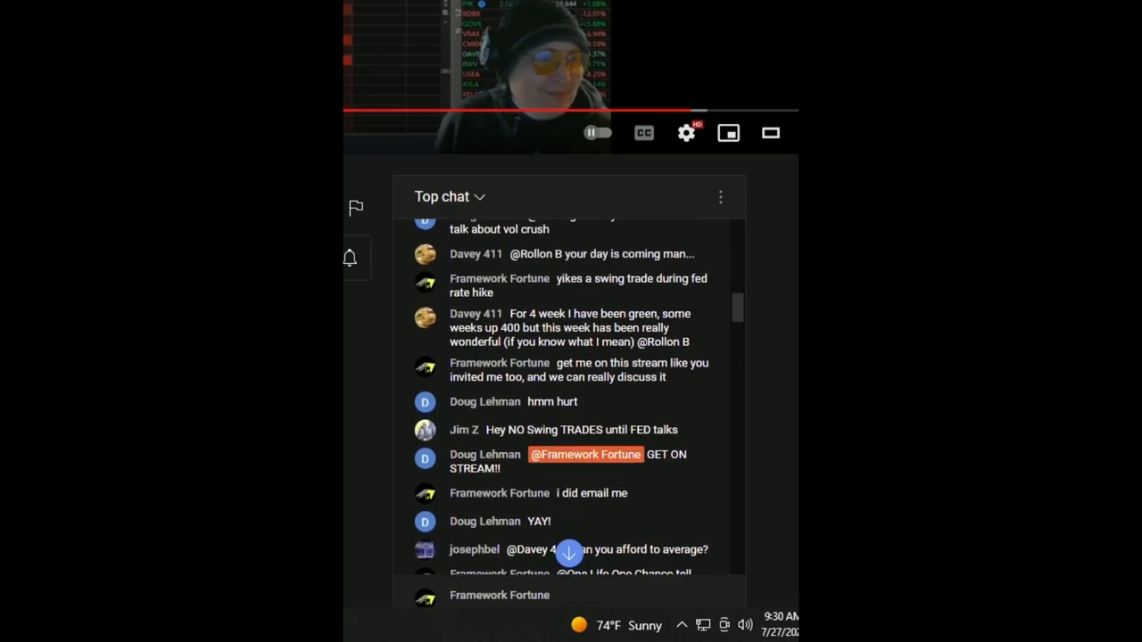
{"action": "mouse_move", "coordinate": [437, 443]}
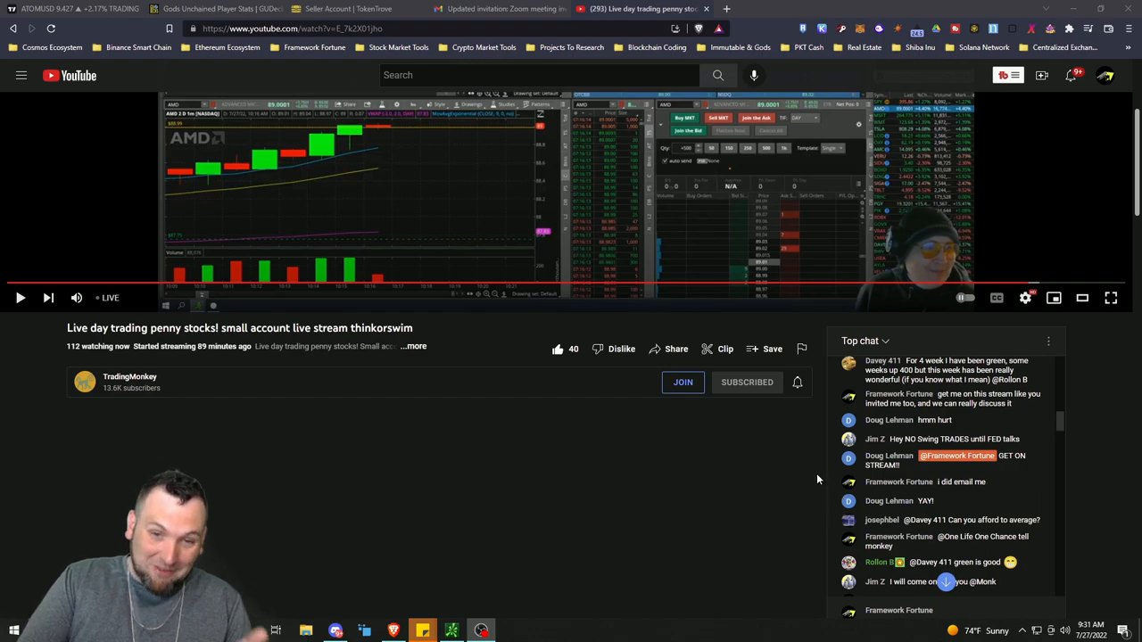
{"action": "mouse_move", "coordinate": [808, 492]}
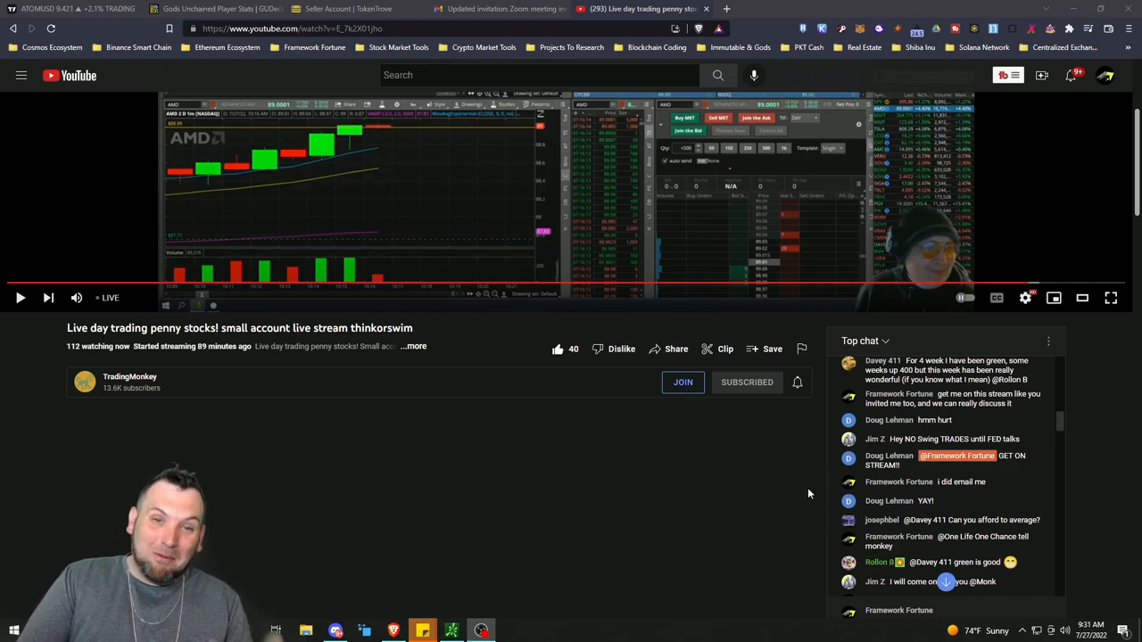
{"action": "mouse_move", "coordinate": [789, 486]}
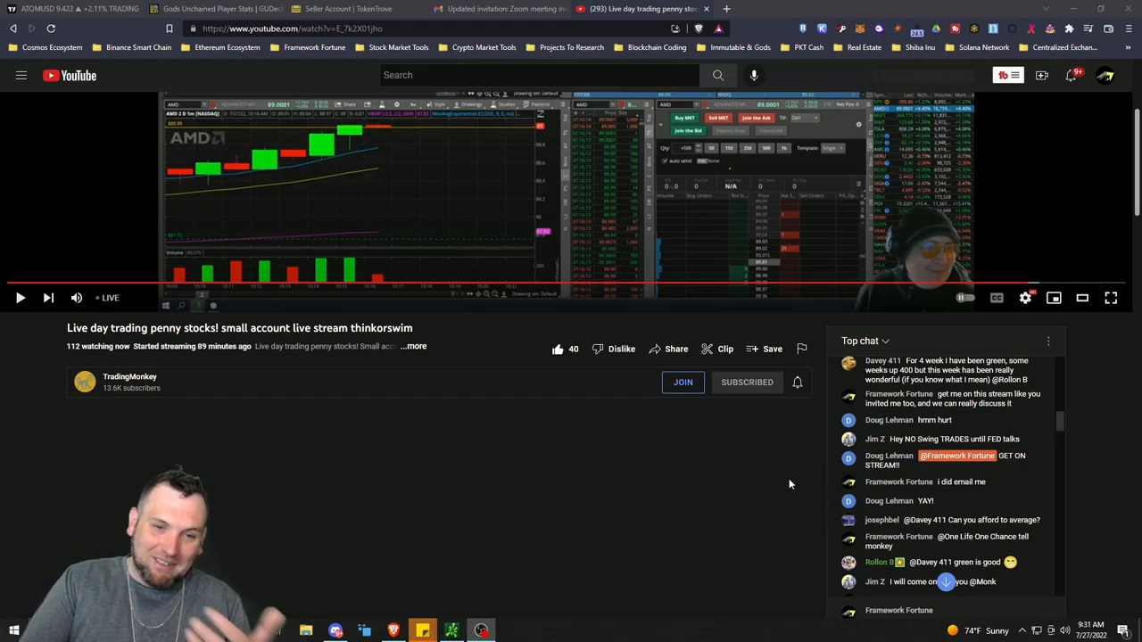
{"action": "mouse_move", "coordinate": [775, 505]}
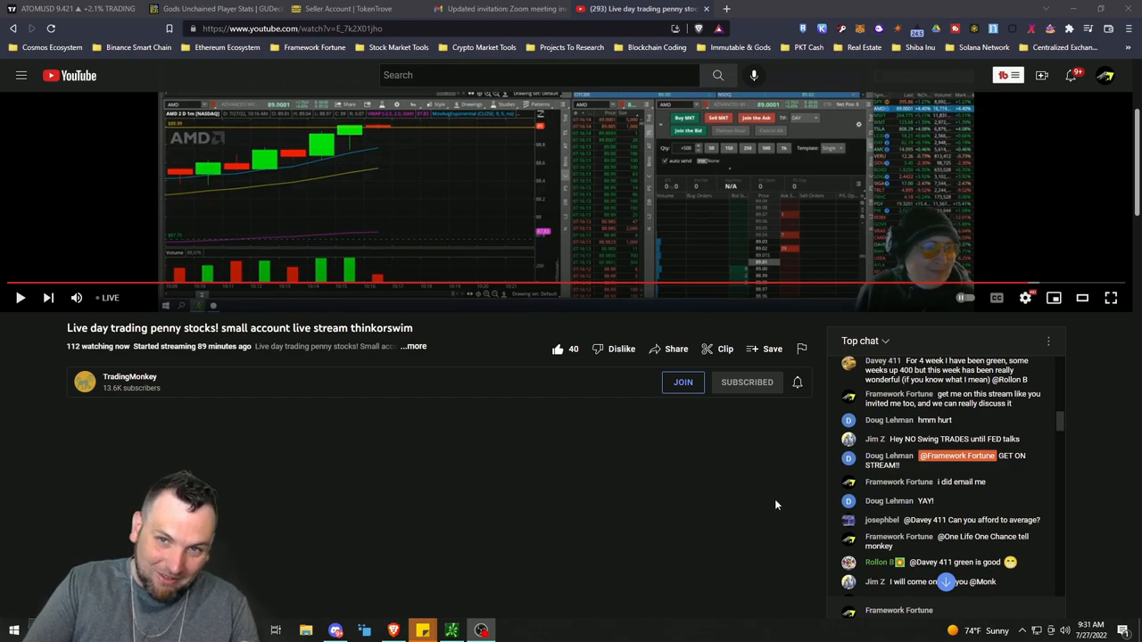
{"action": "mouse_move", "coordinate": [773, 514]}
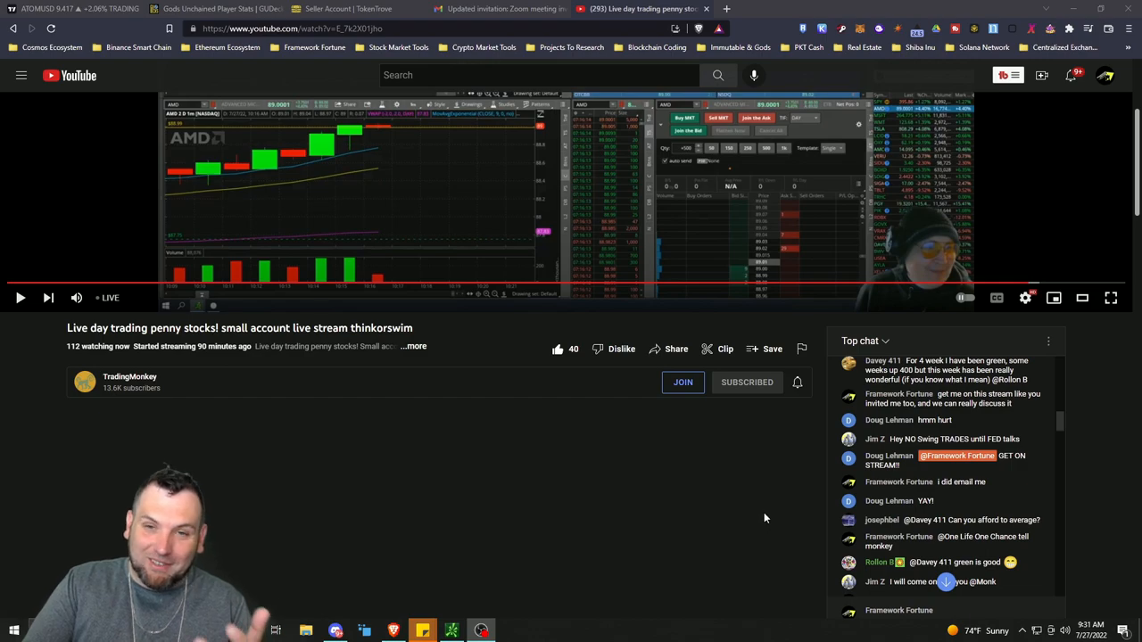
{"action": "mouse_move", "coordinate": [748, 535]}
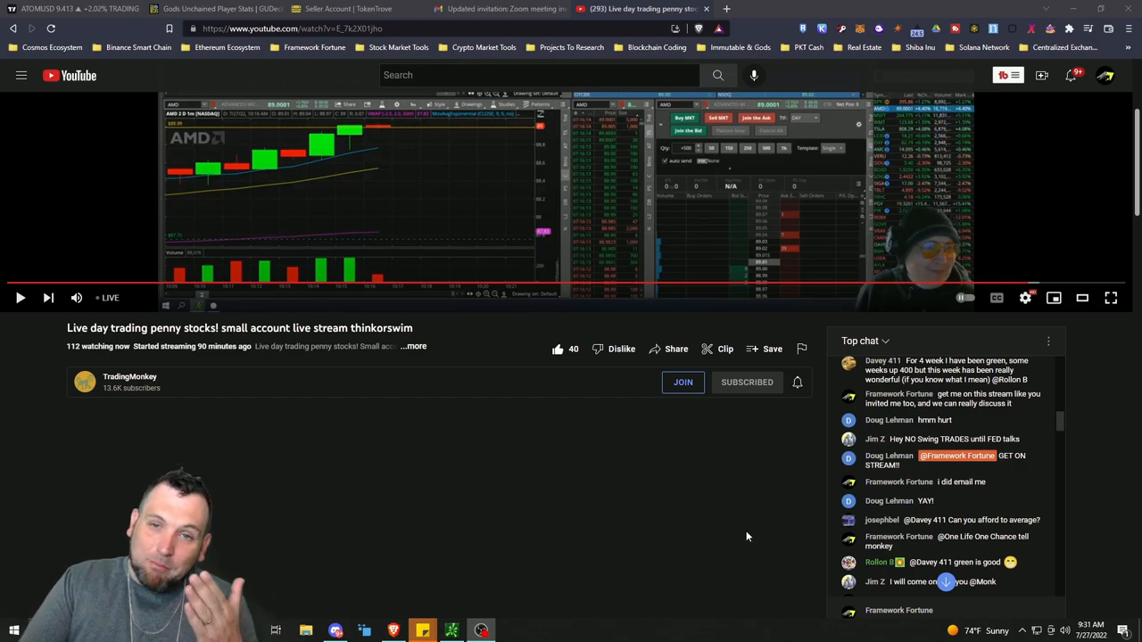